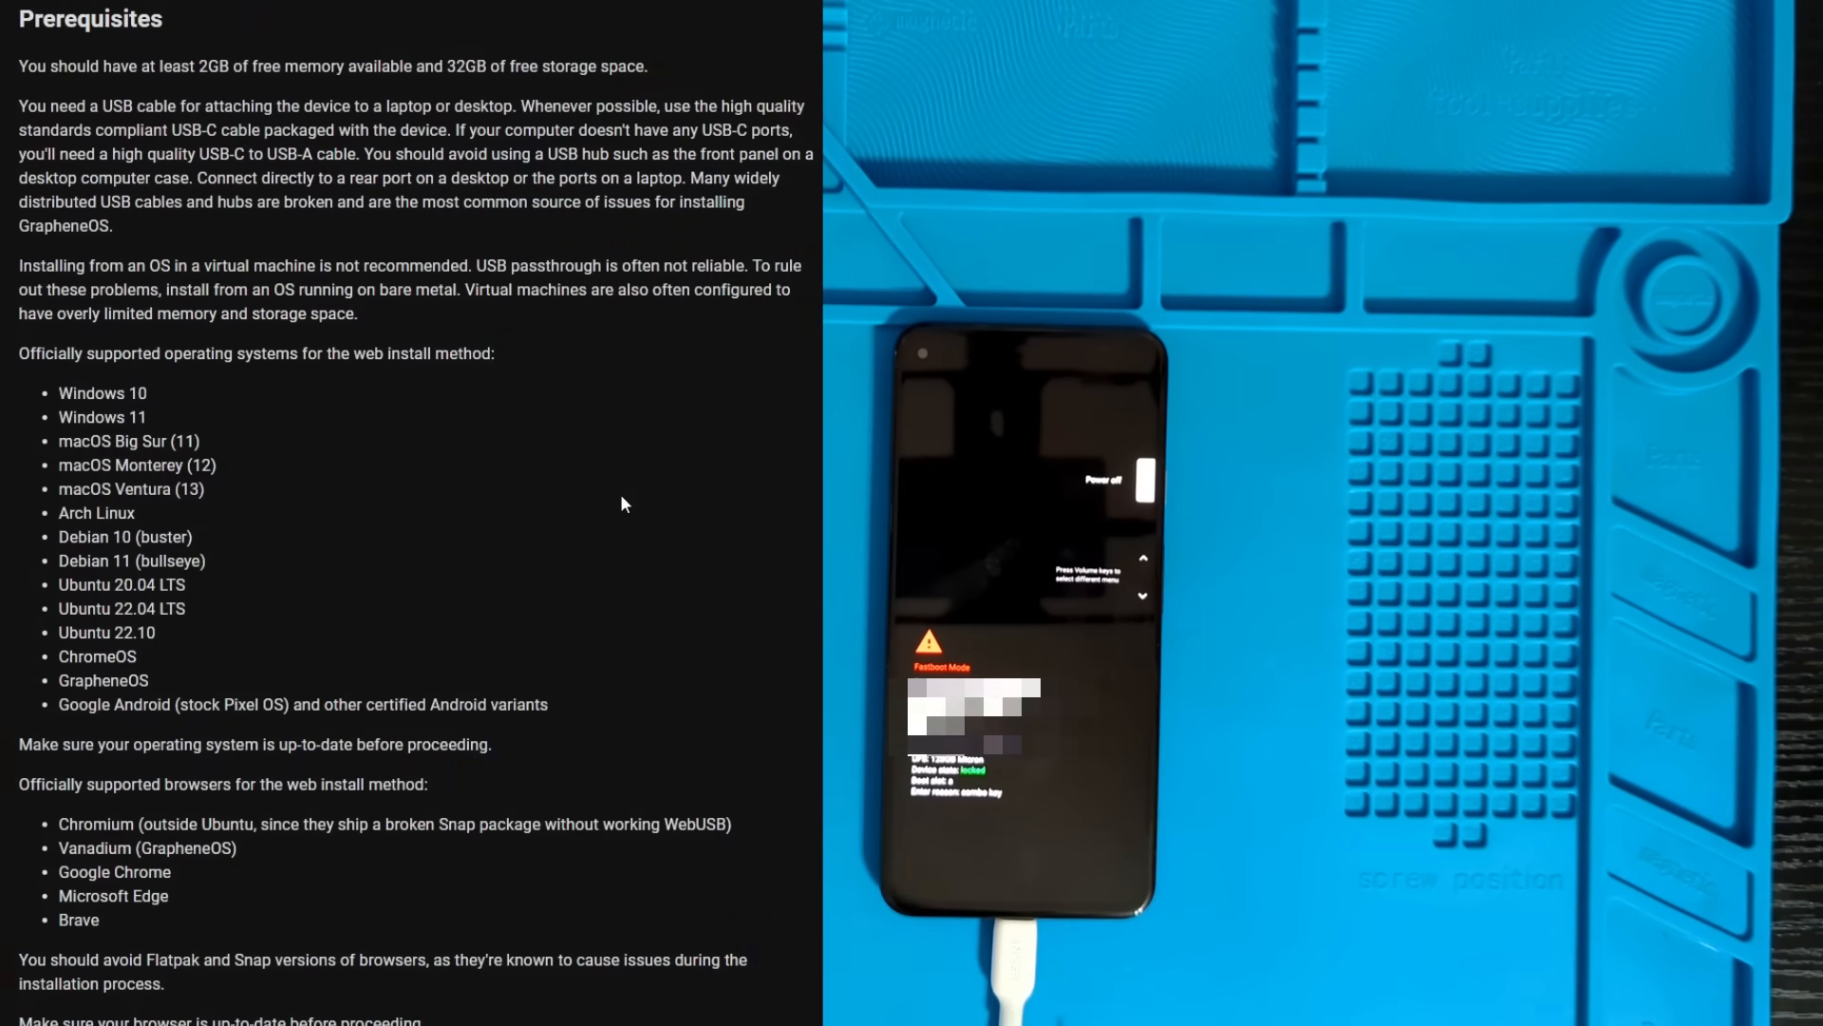
{"action": "mouse_move", "coordinate": [389, 622]}
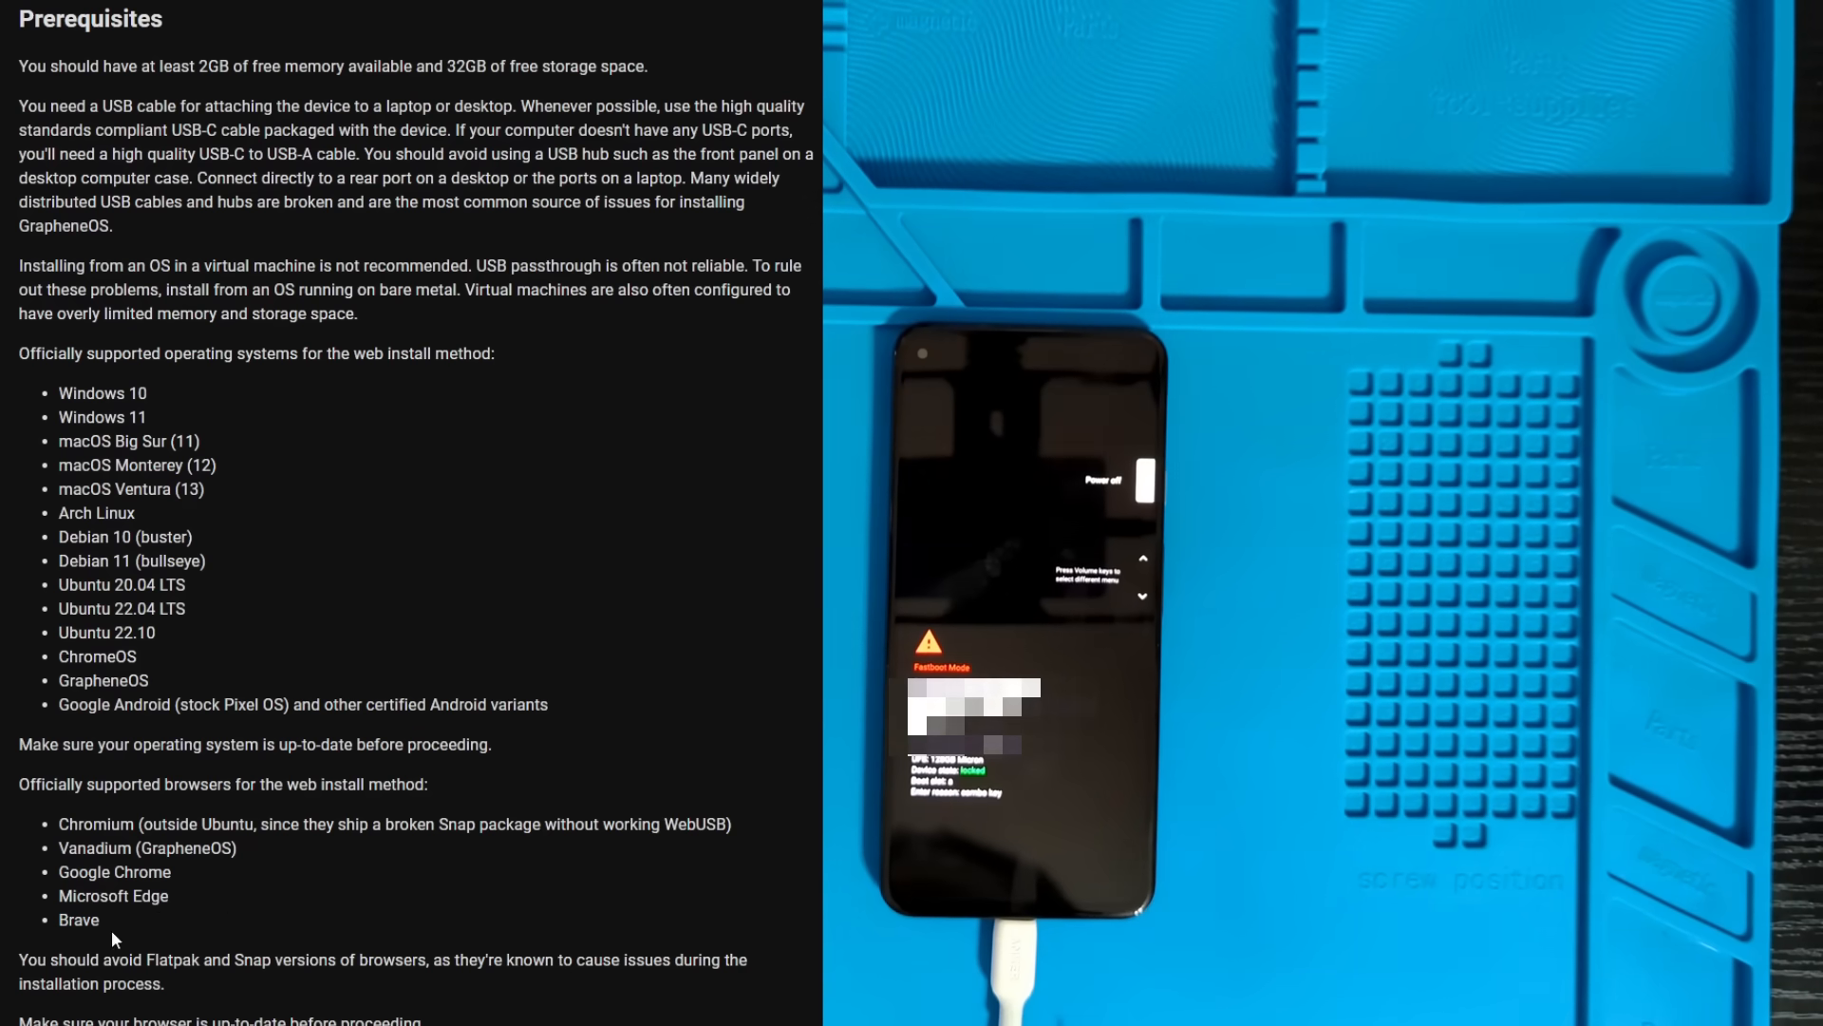
Scroll from Prerequisites down to the 'Enabling OEM unlocking' and 'Connecting the phone' sections
{"action": "scroll", "scroll_direction": "down", "scroll_amount": 3}
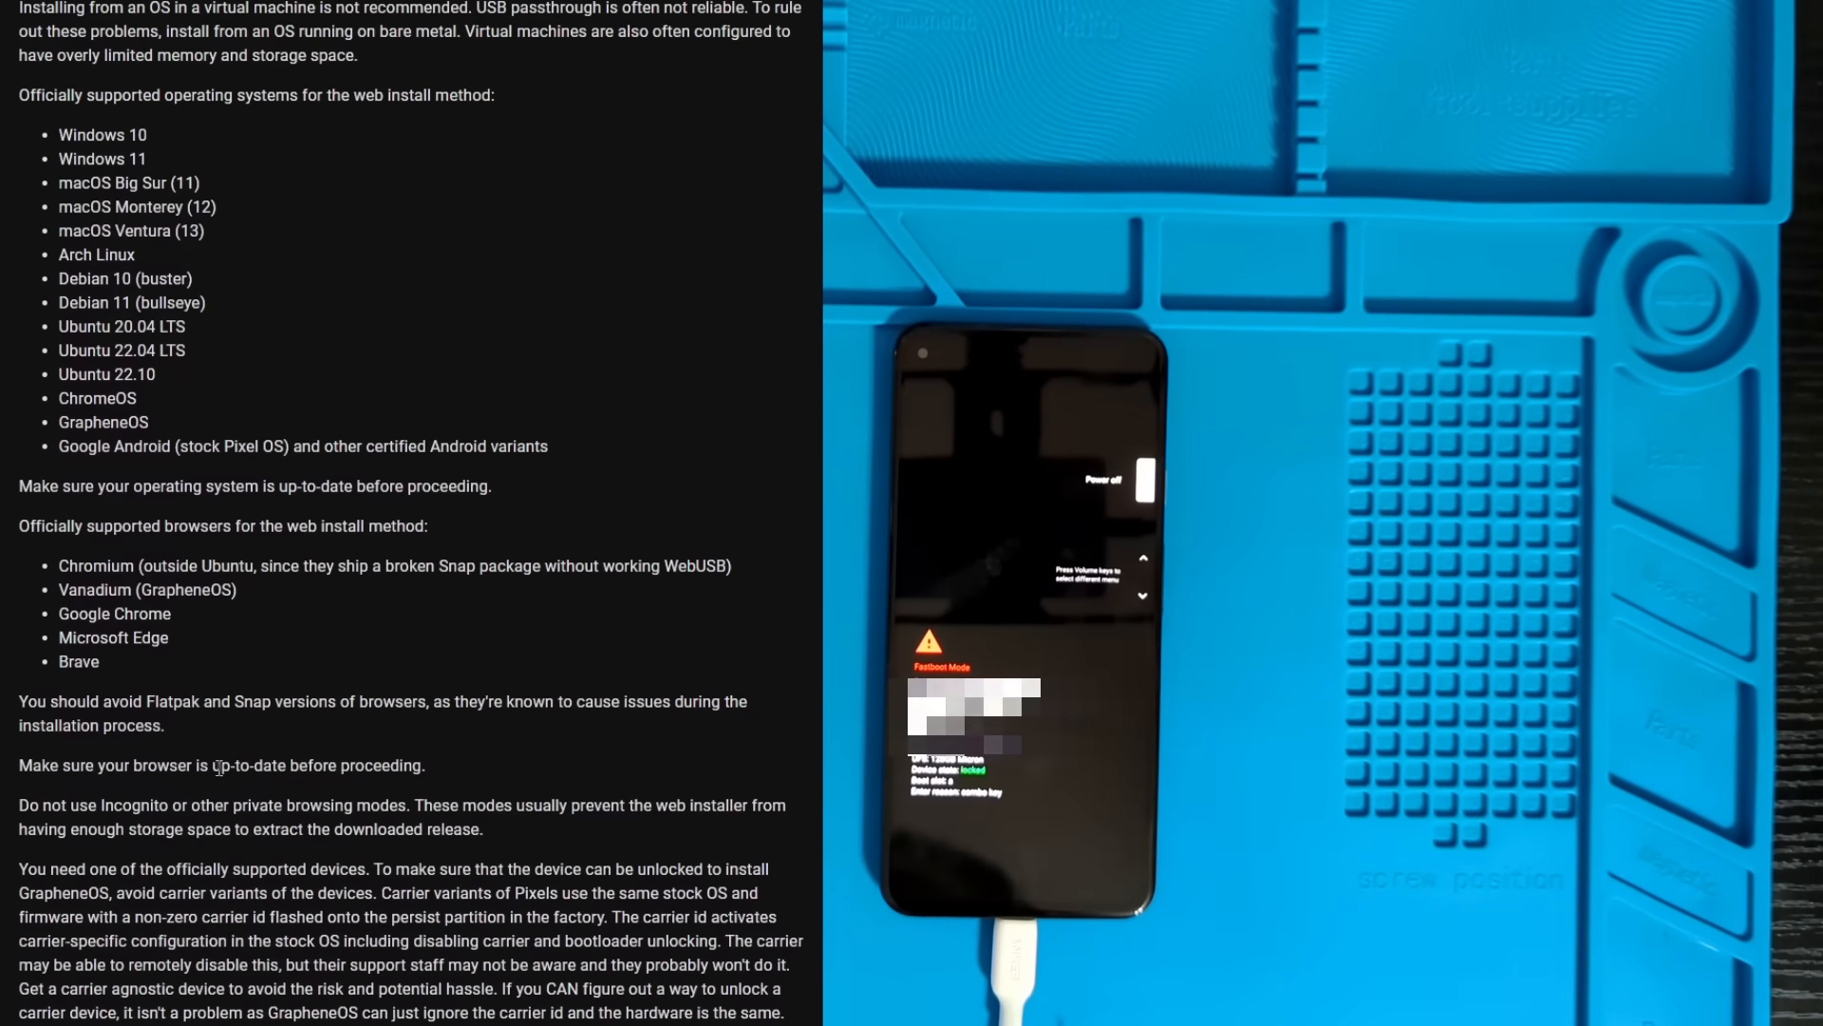
{"action": "scroll", "scroll_direction": "down", "scroll_amount": 3}
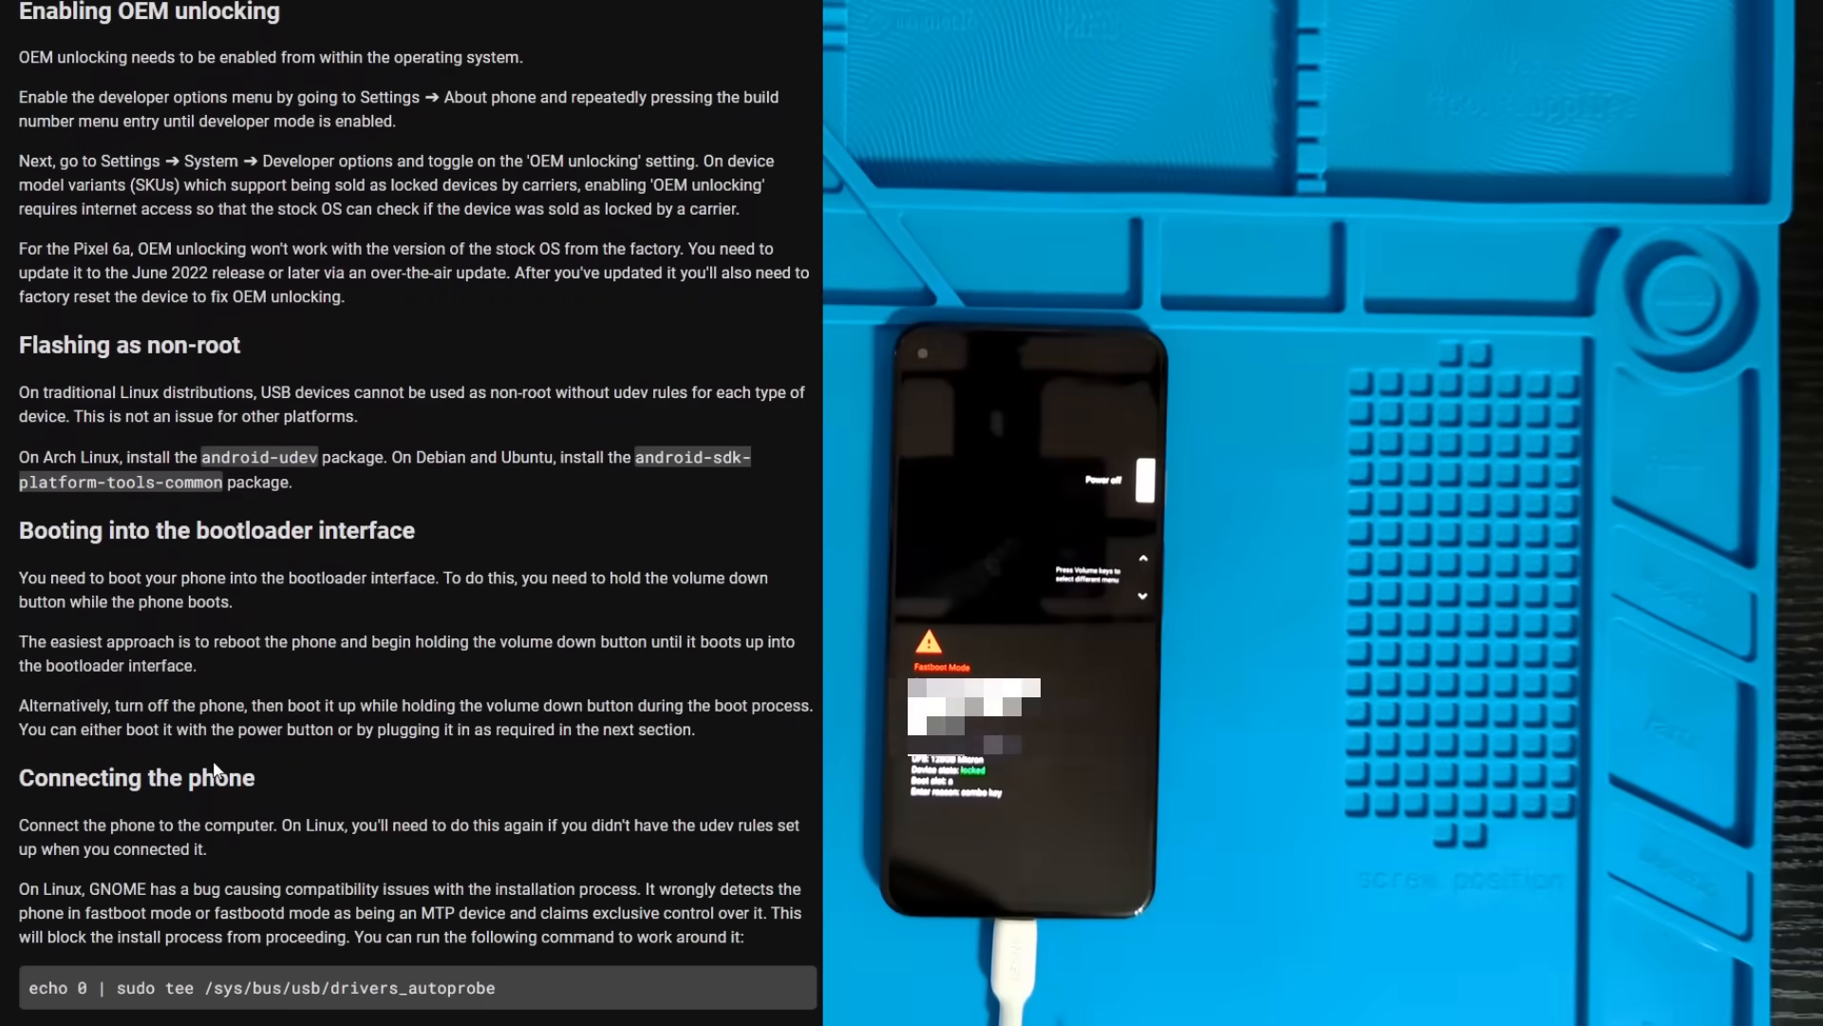
{"action": "mouse_move", "coordinate": [311, 566]}
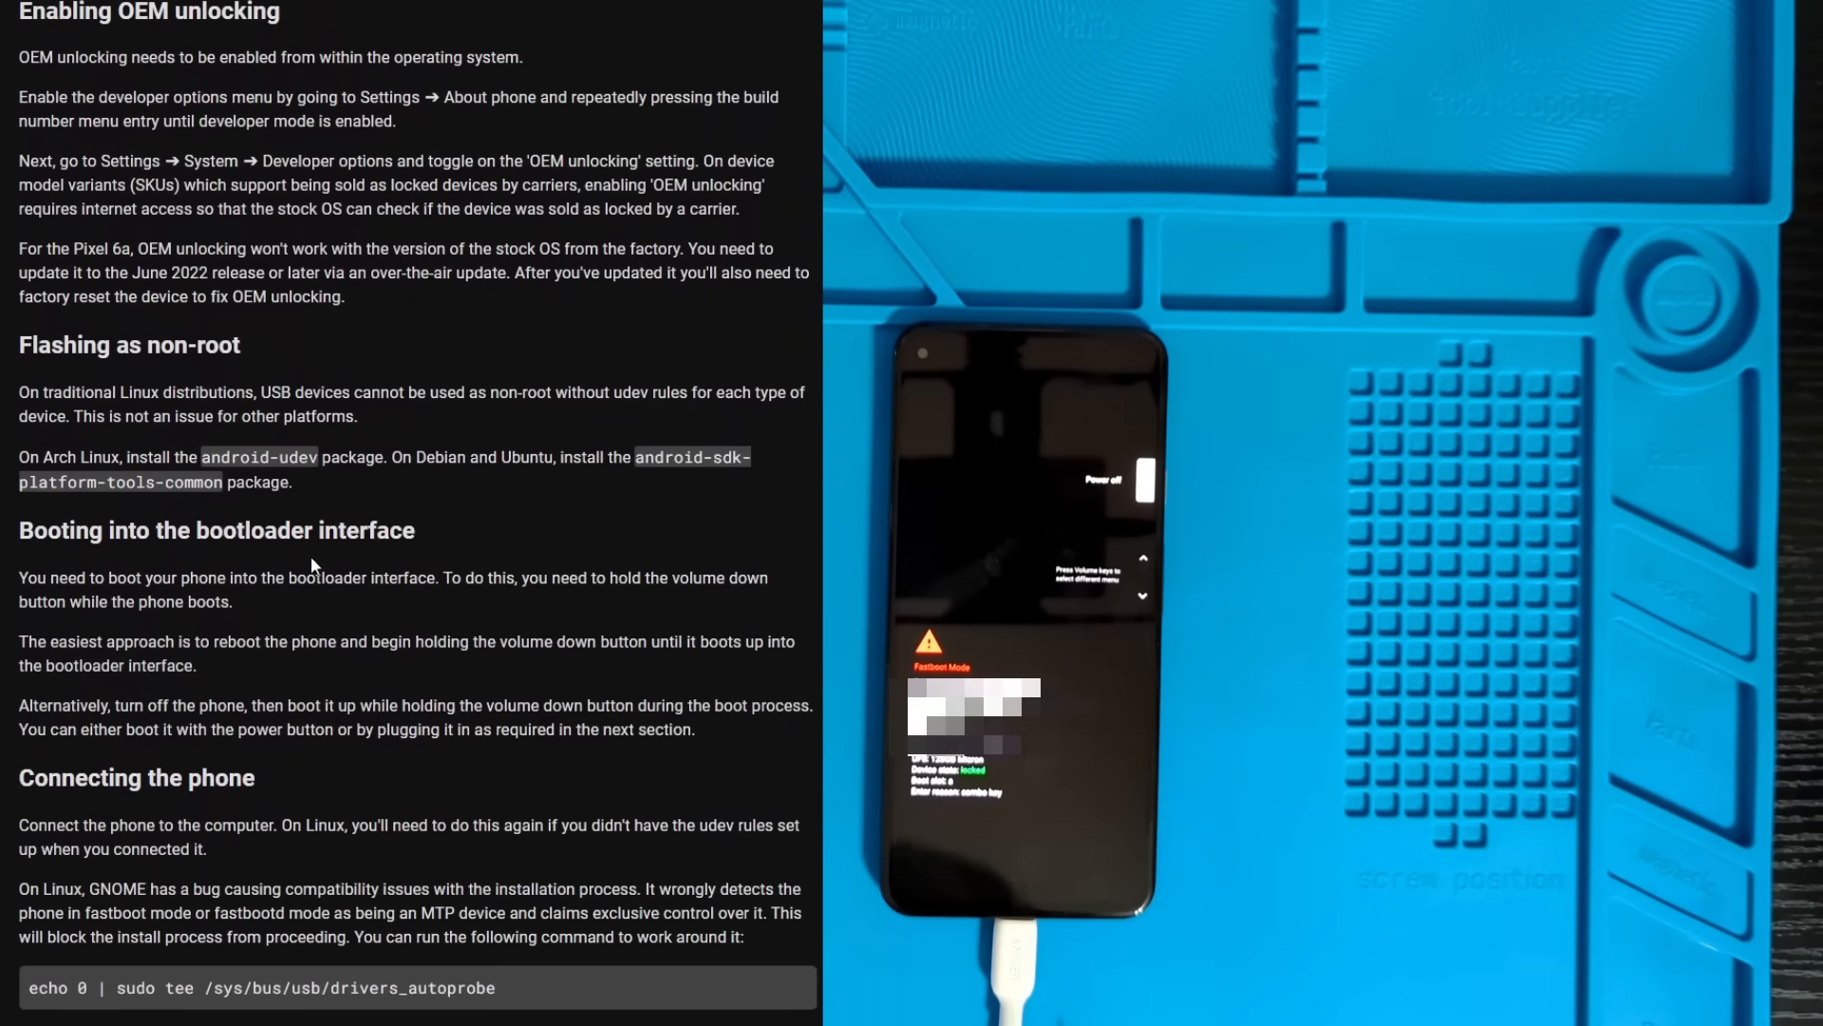
Start 'Unlock bootloader' so the browser's USB connect dialog lists the Pixel 5a
{"action": "scroll", "scroll_direction": "down", "scroll_amount": 3}
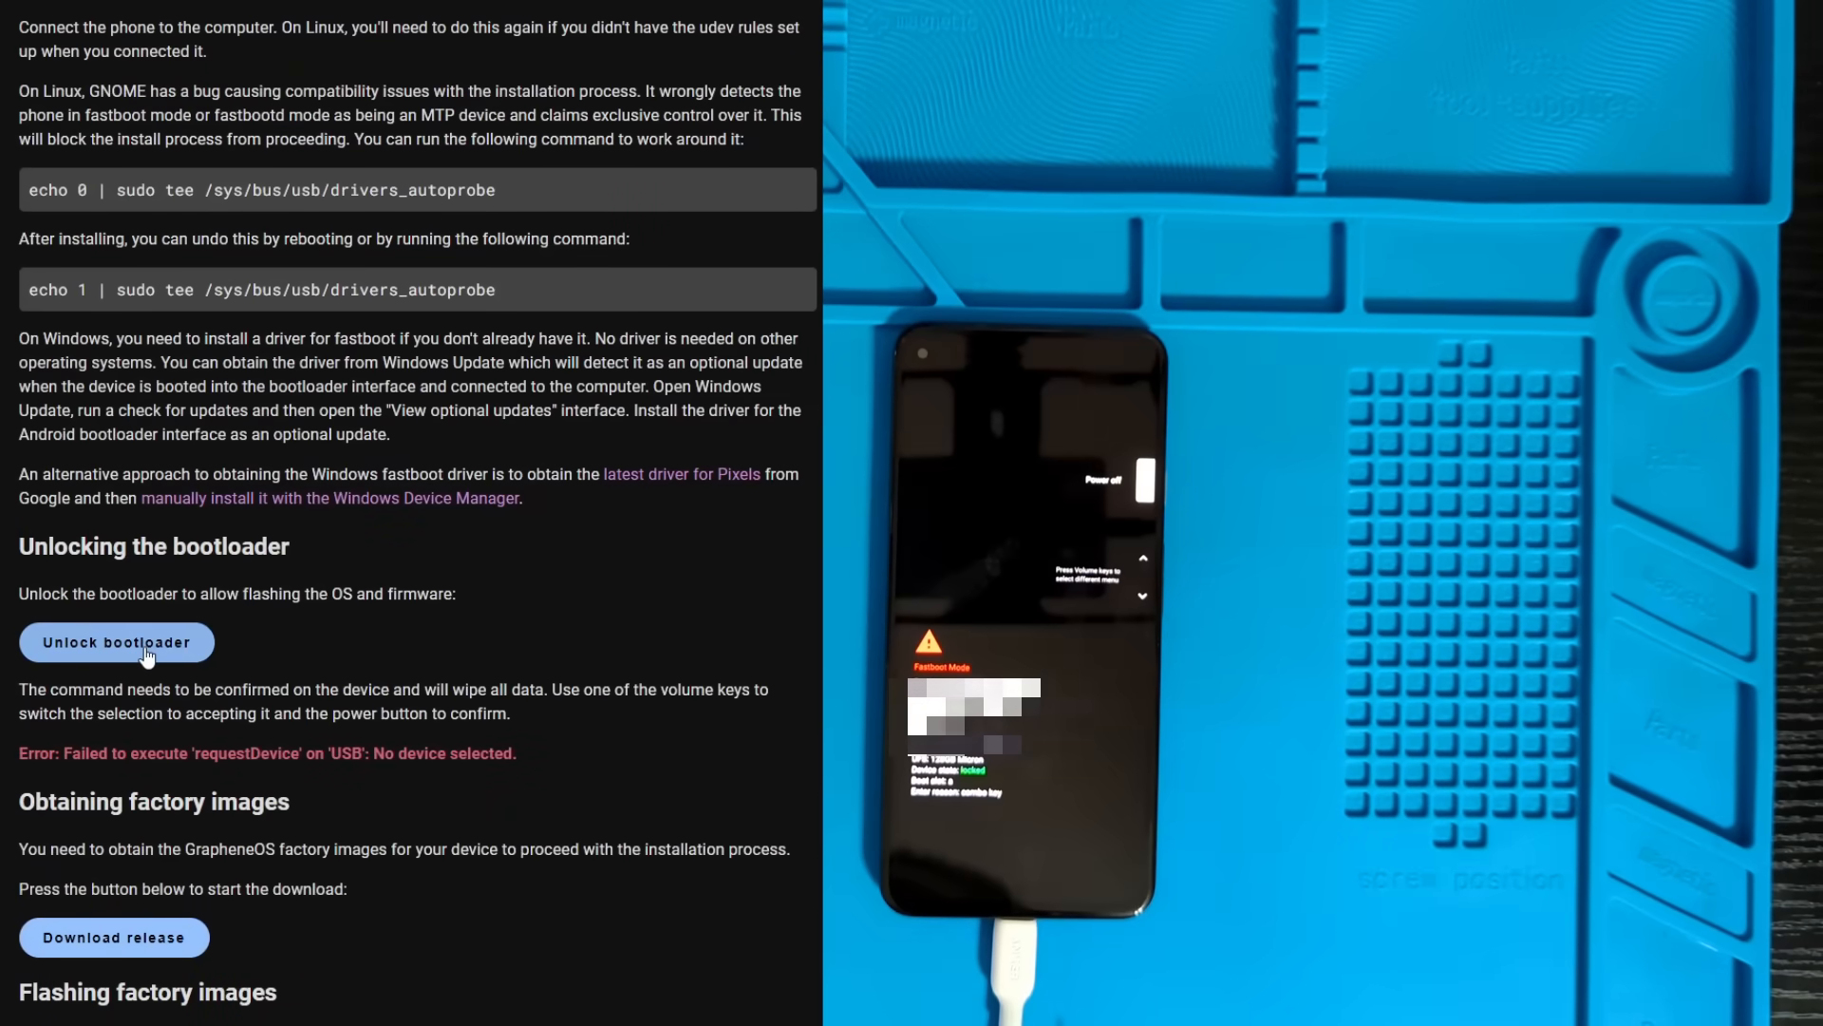
{"action": "left_click", "coordinate": [116, 640]}
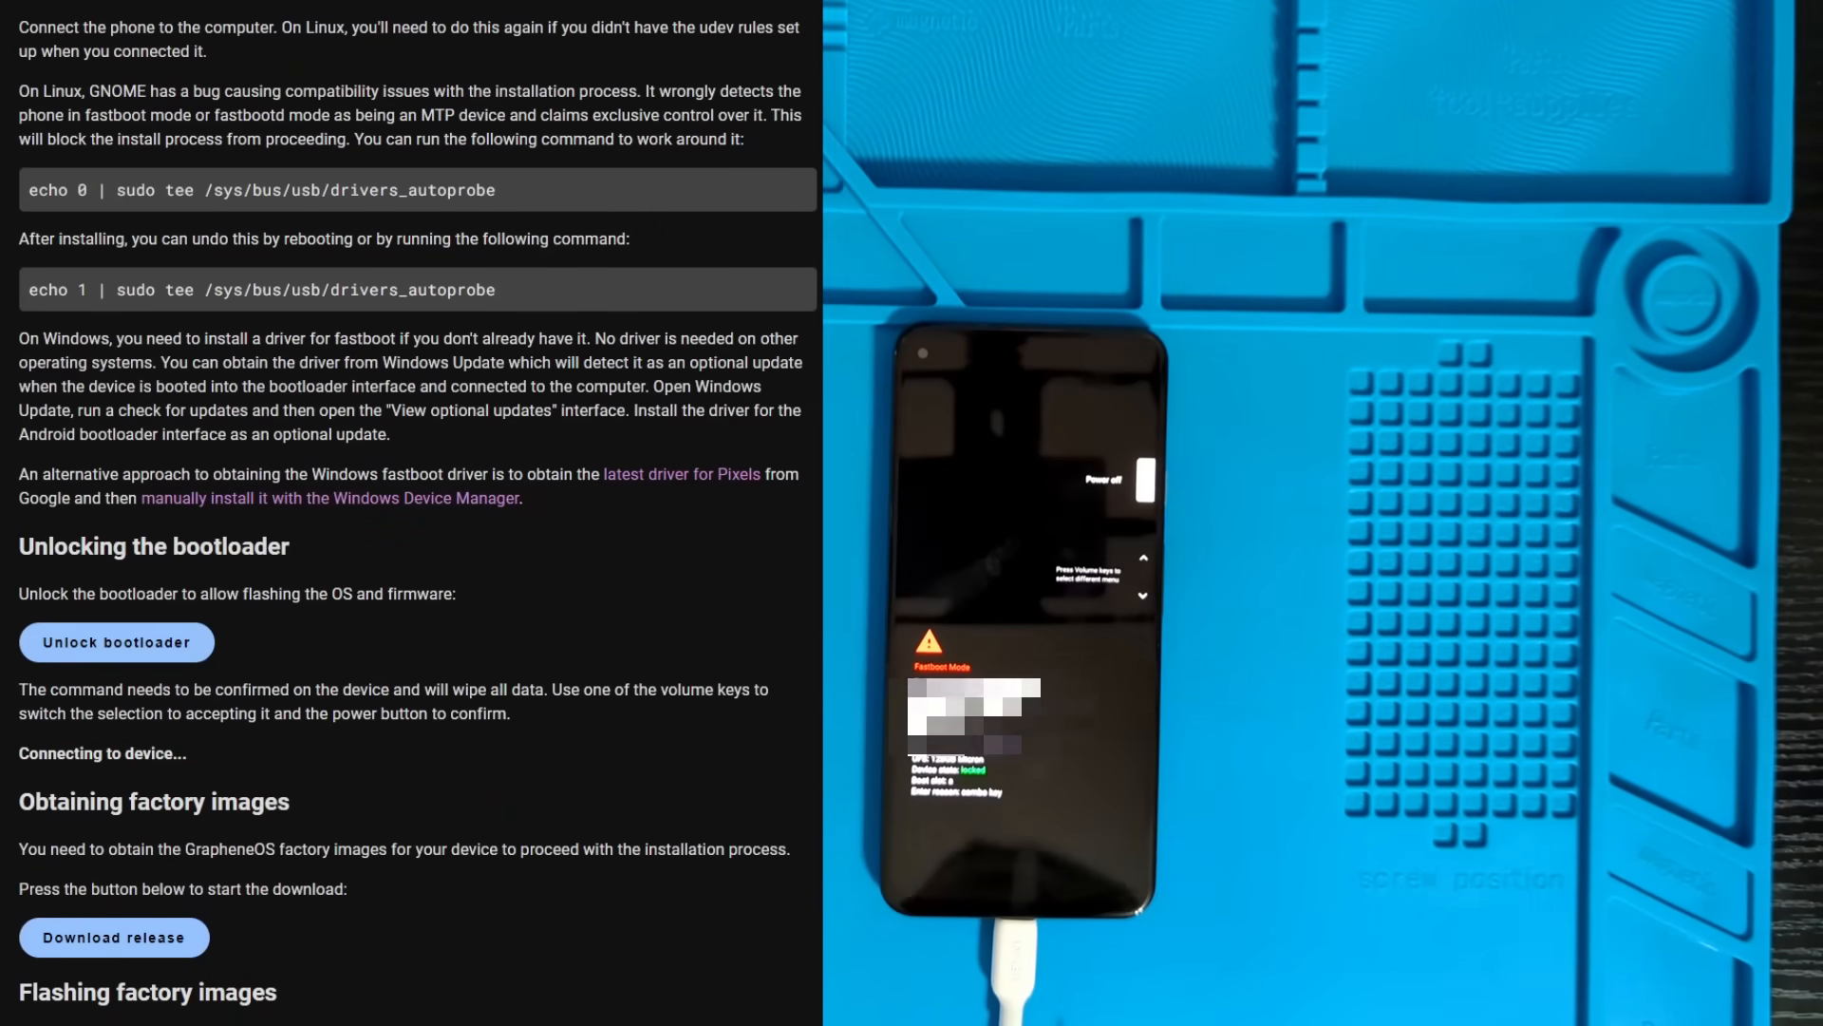
{"action": "left_click", "coordinate": [116, 641]}
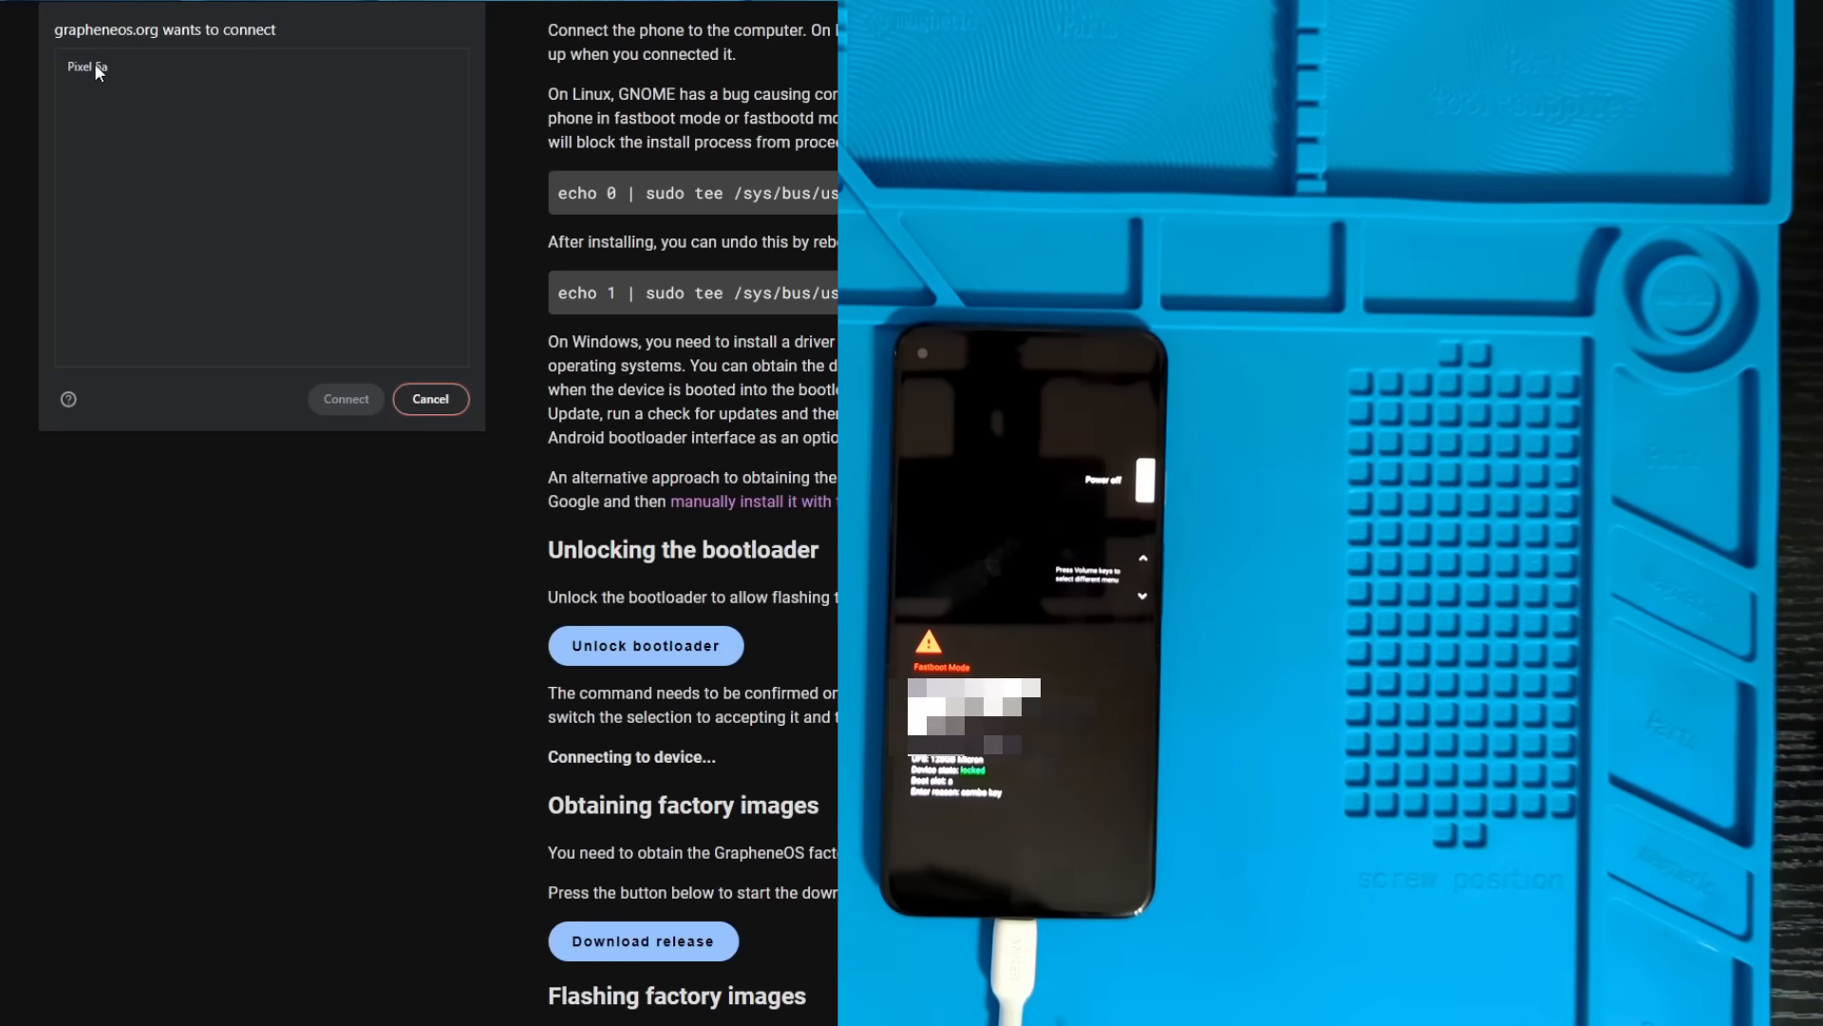
{"action": "mouse_move", "coordinate": [112, 55]}
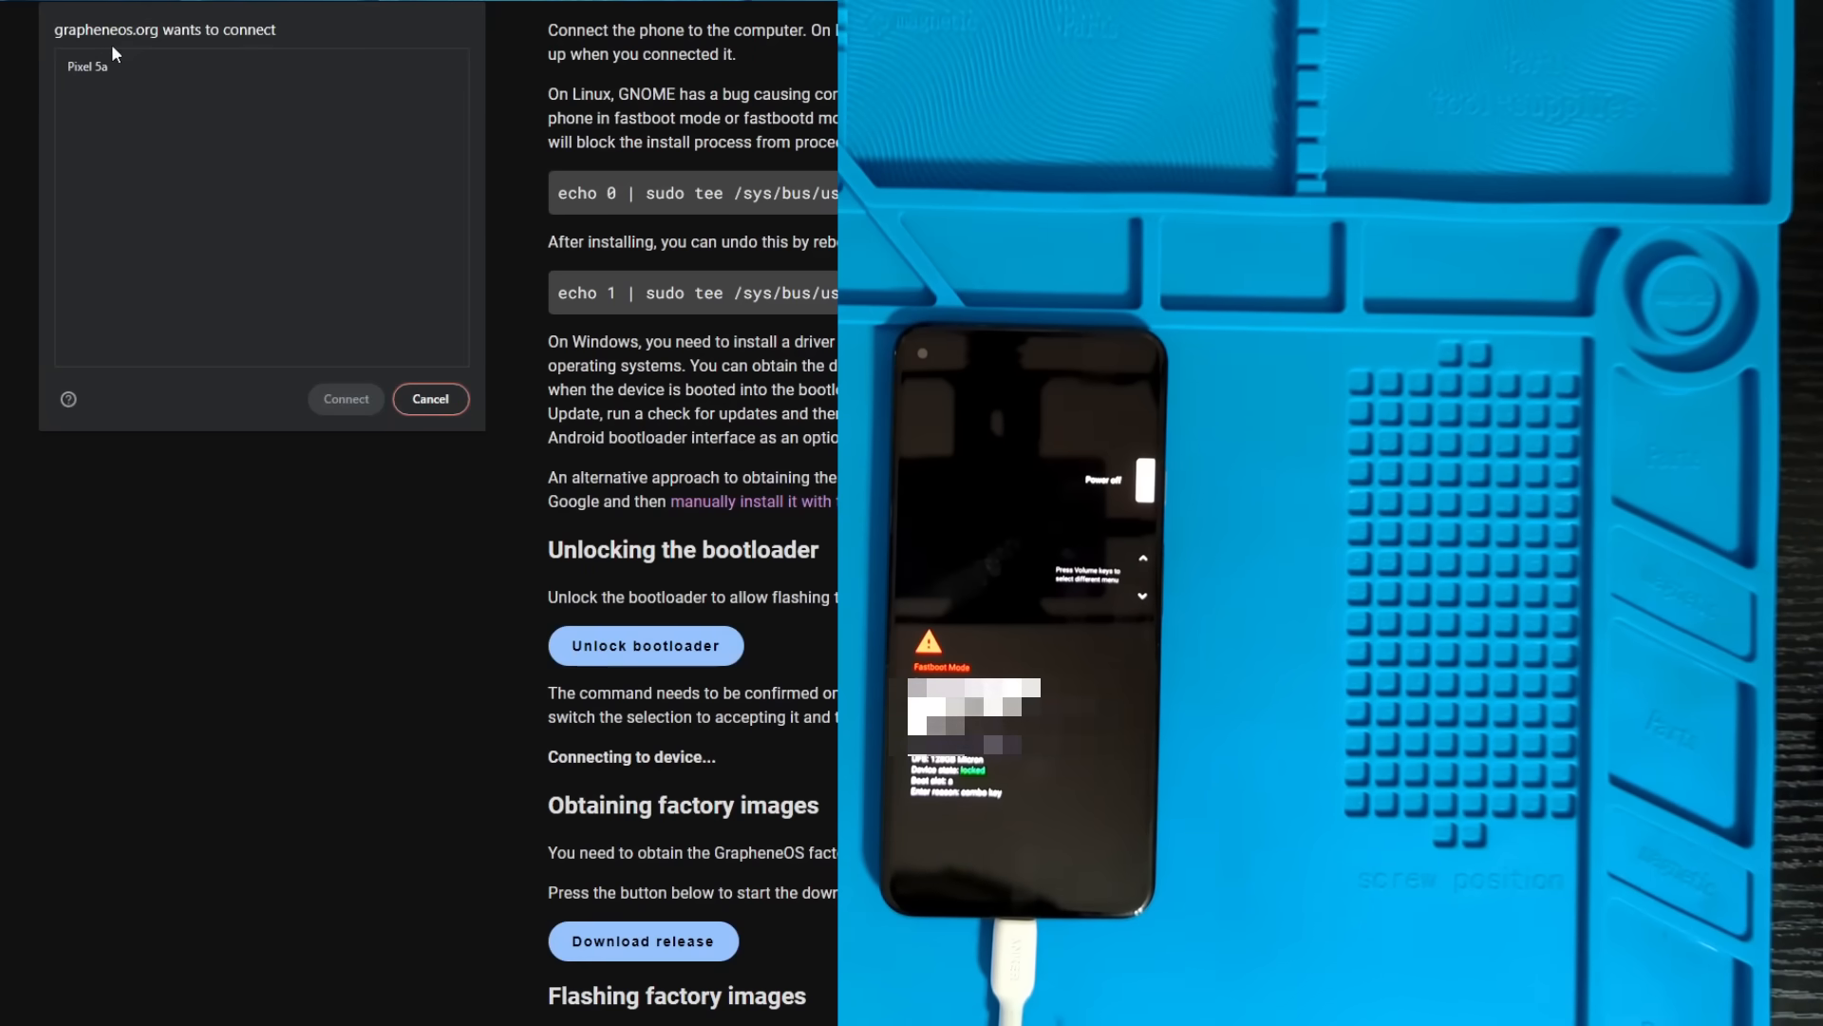